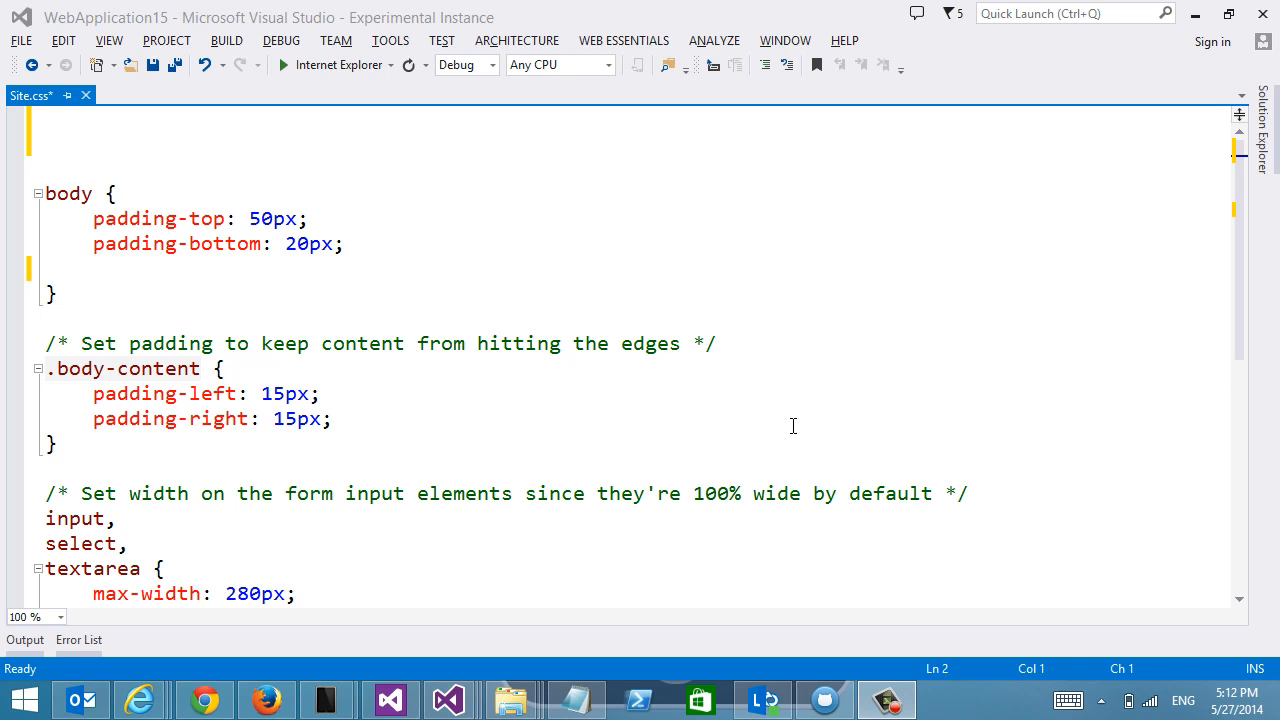
pyautogui.moveTo(563, 373)
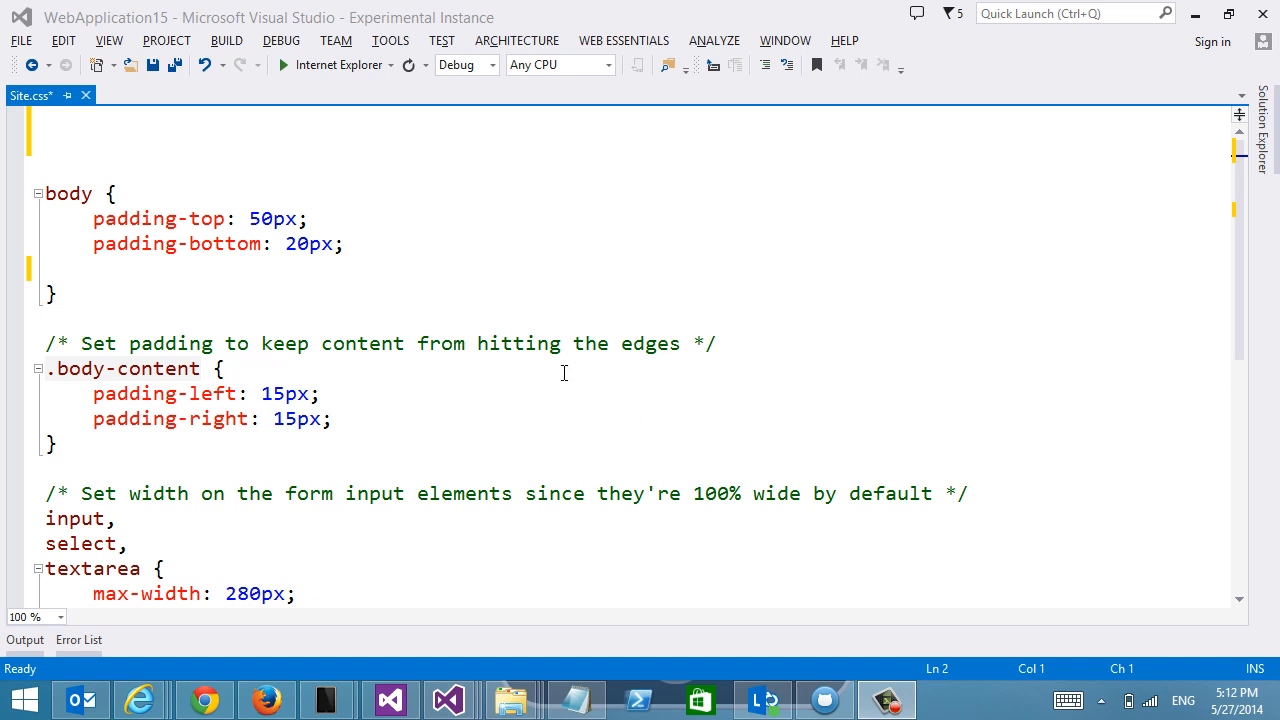
pyautogui.moveTo(140, 699)
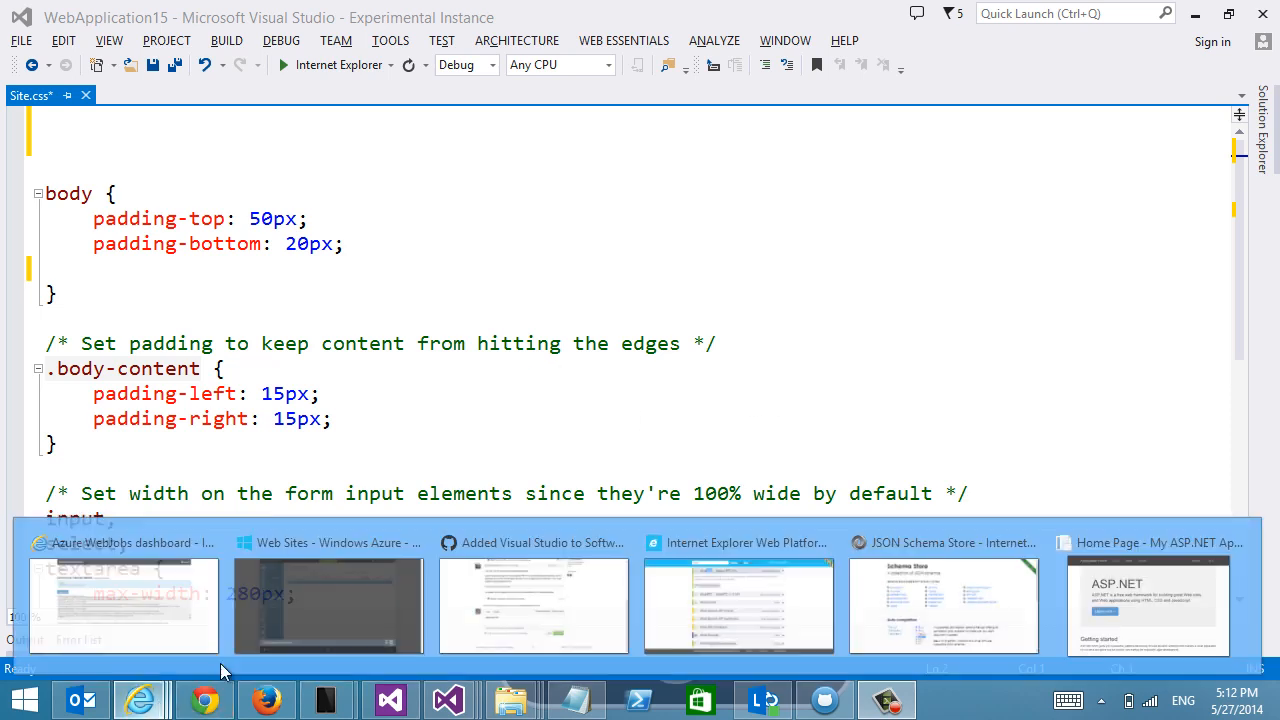
# Check the running site in Internet Explorer and Firefox, then return to Site.css
pyautogui.click(1145, 605)
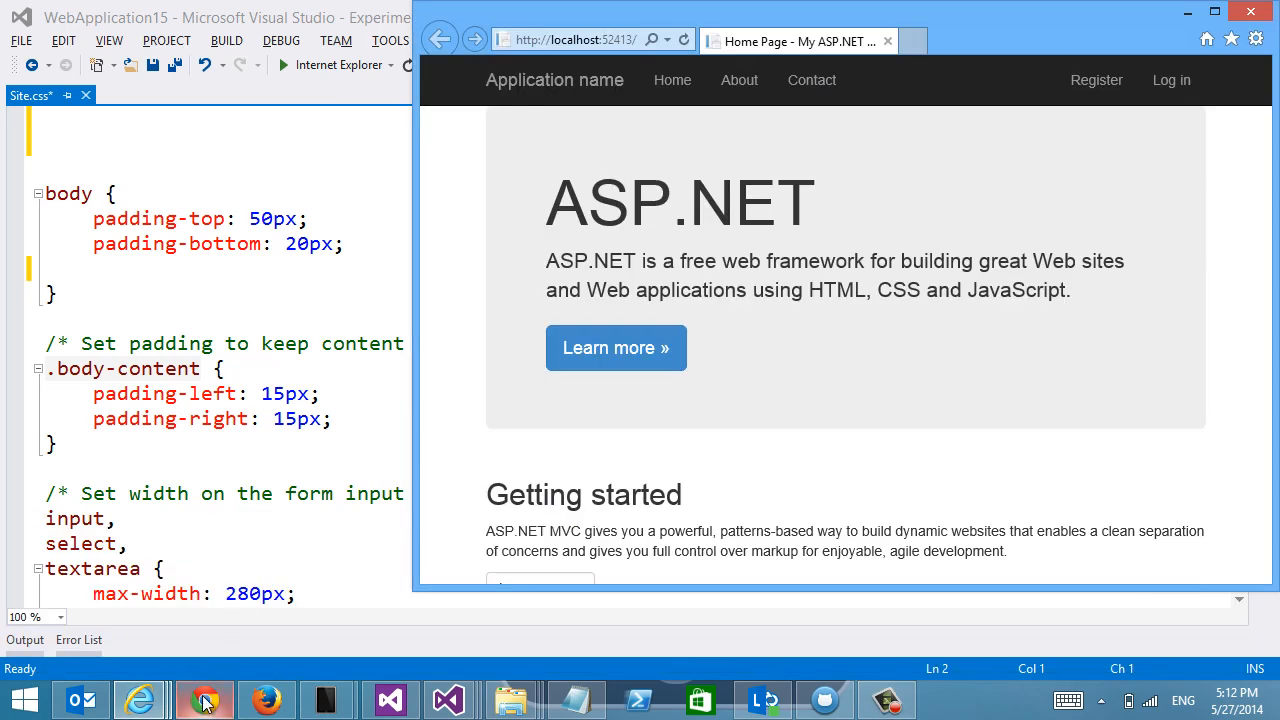
pyautogui.click(265, 699)
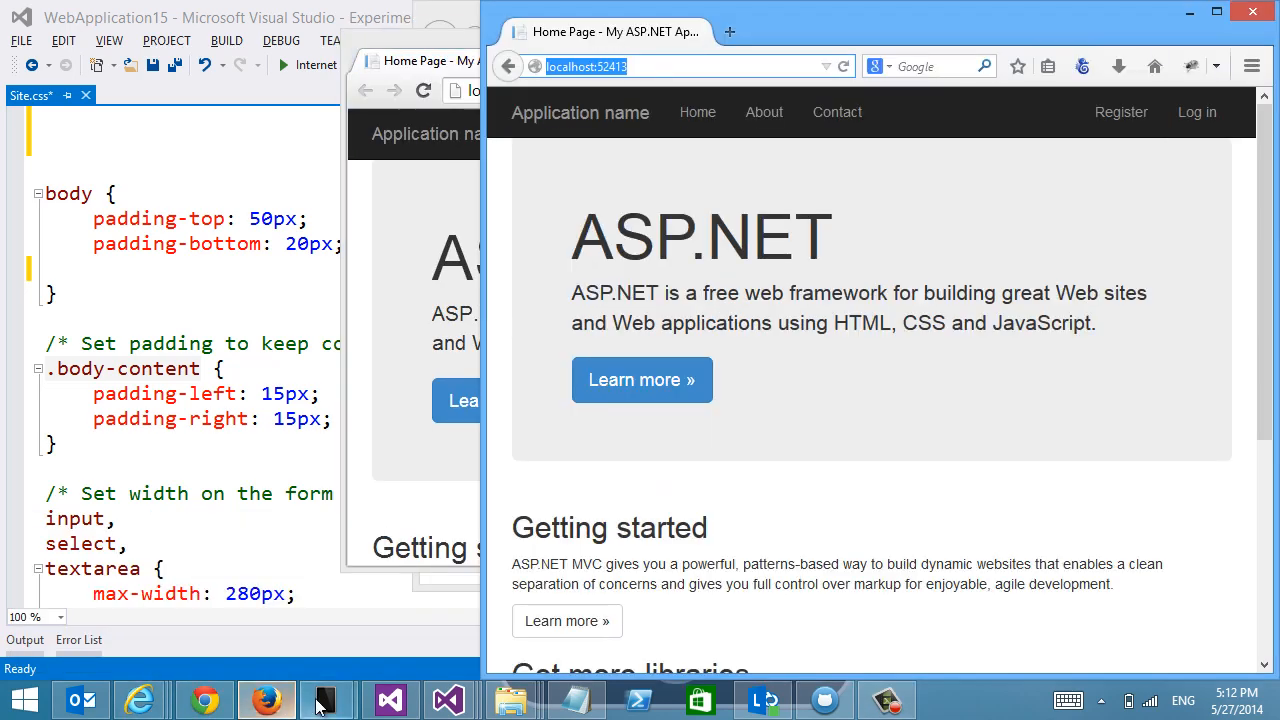
pyautogui.click(326, 699)
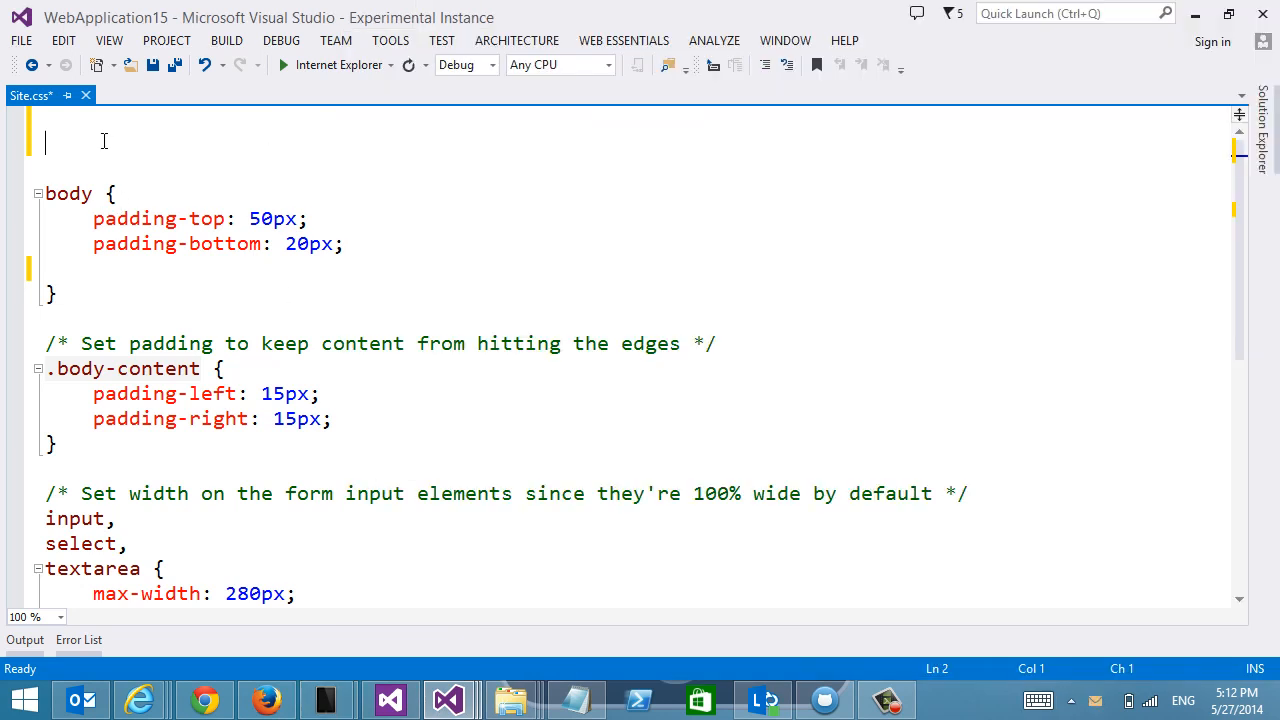
pyautogui.write('@')
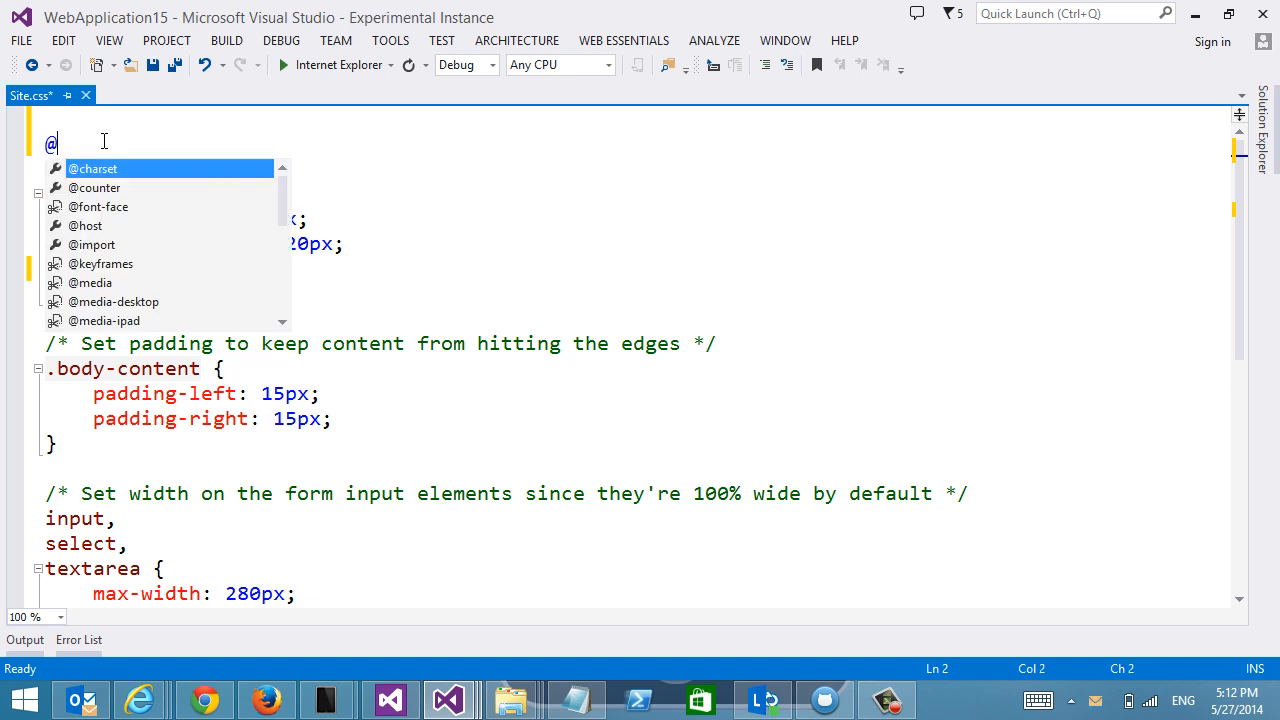
pyautogui.write('media')
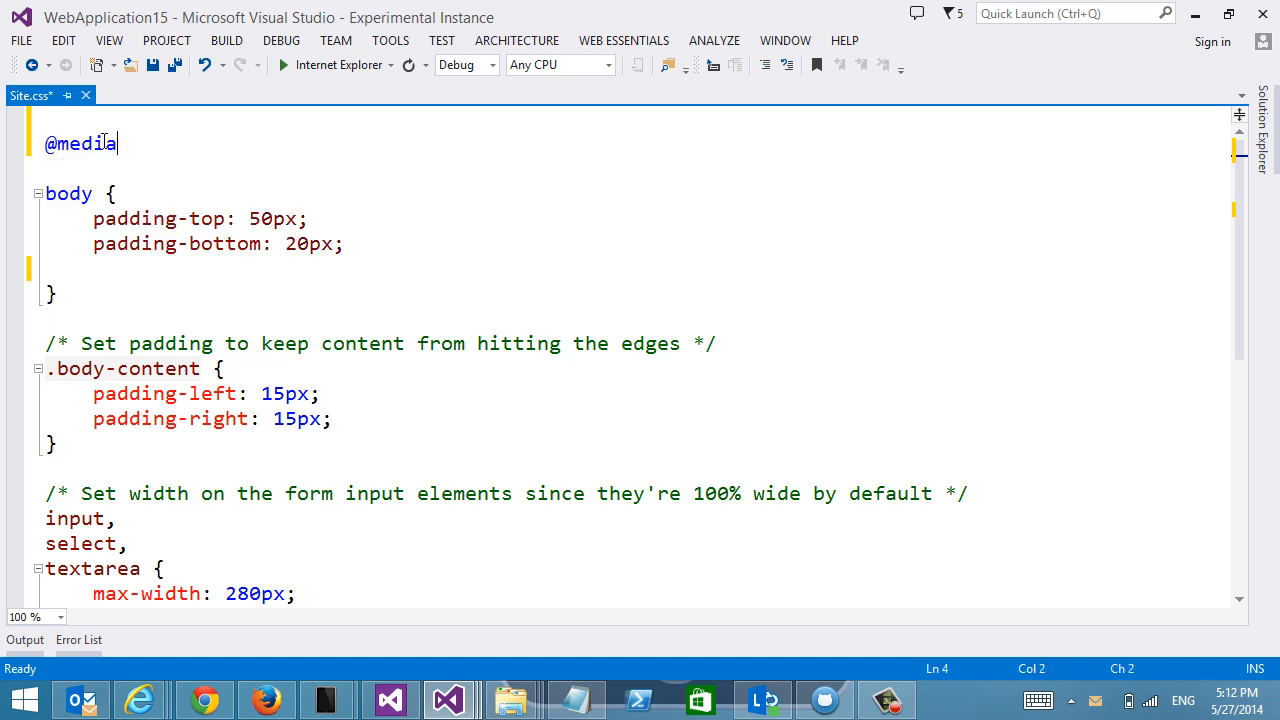
pyautogui.write('only screen and (max-width: 1024px) and (max-height: 768px) {')
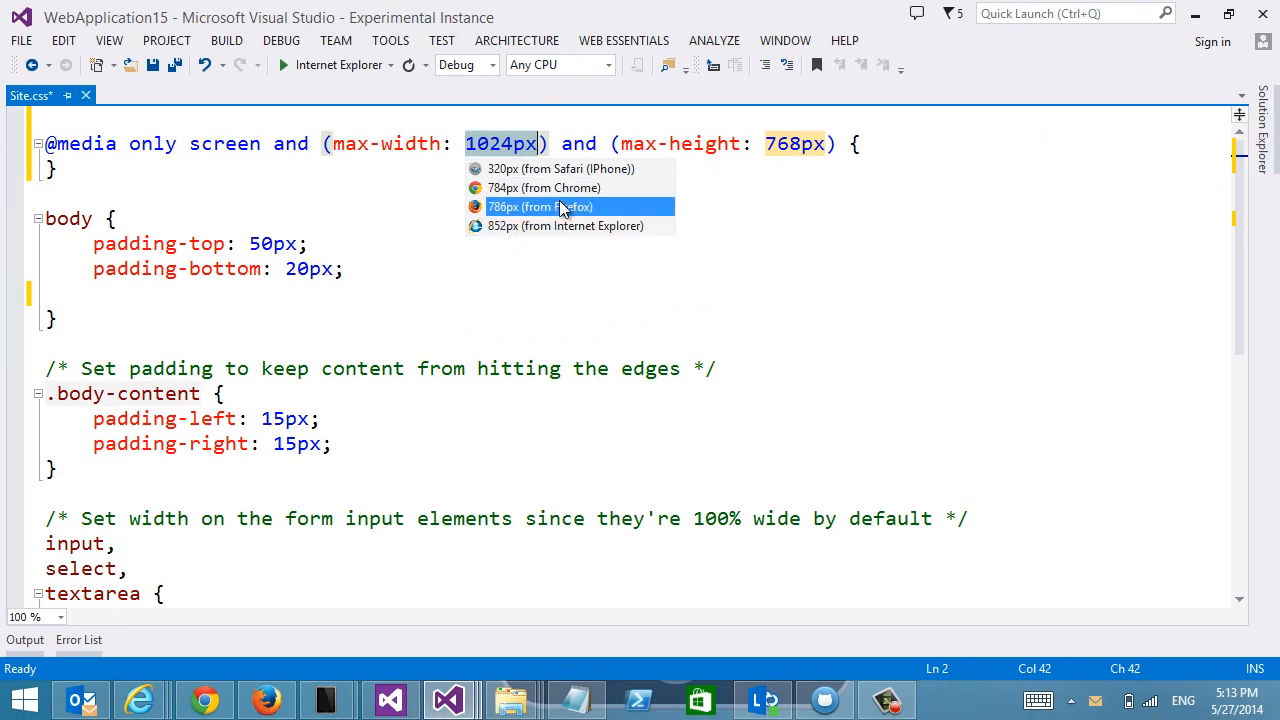
pyautogui.click(540, 207)
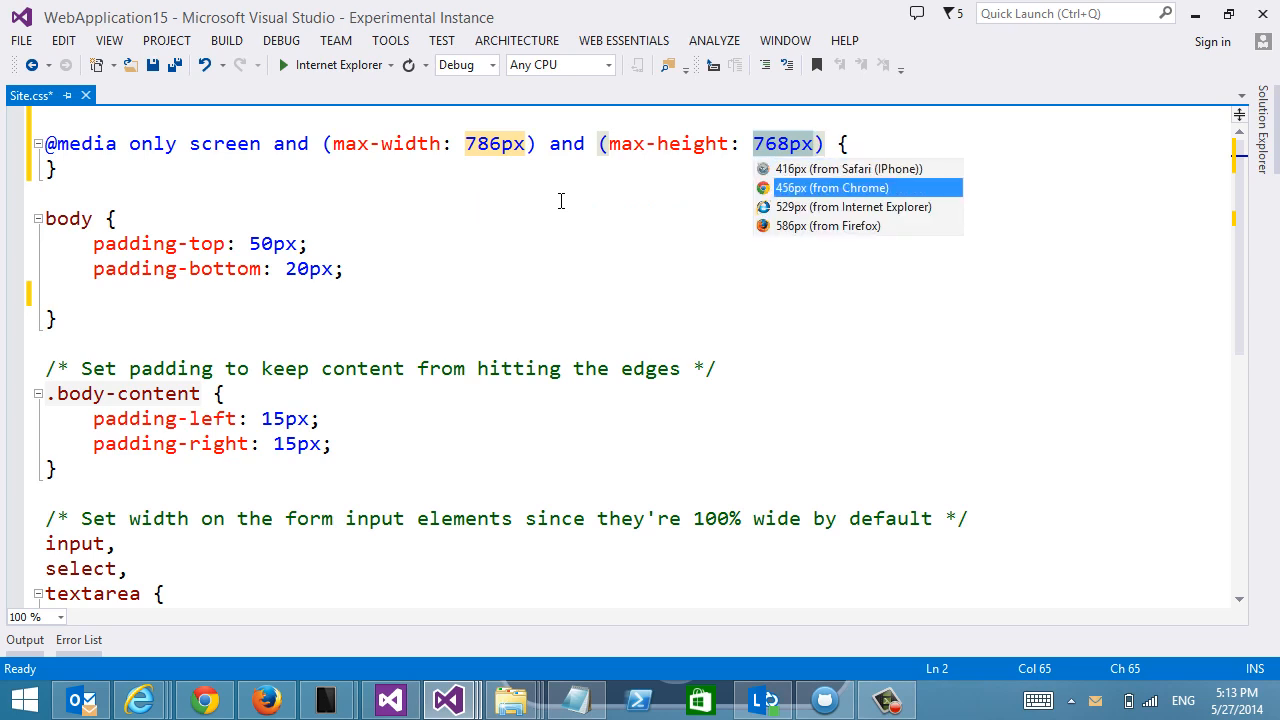
pyautogui.click(831, 188)
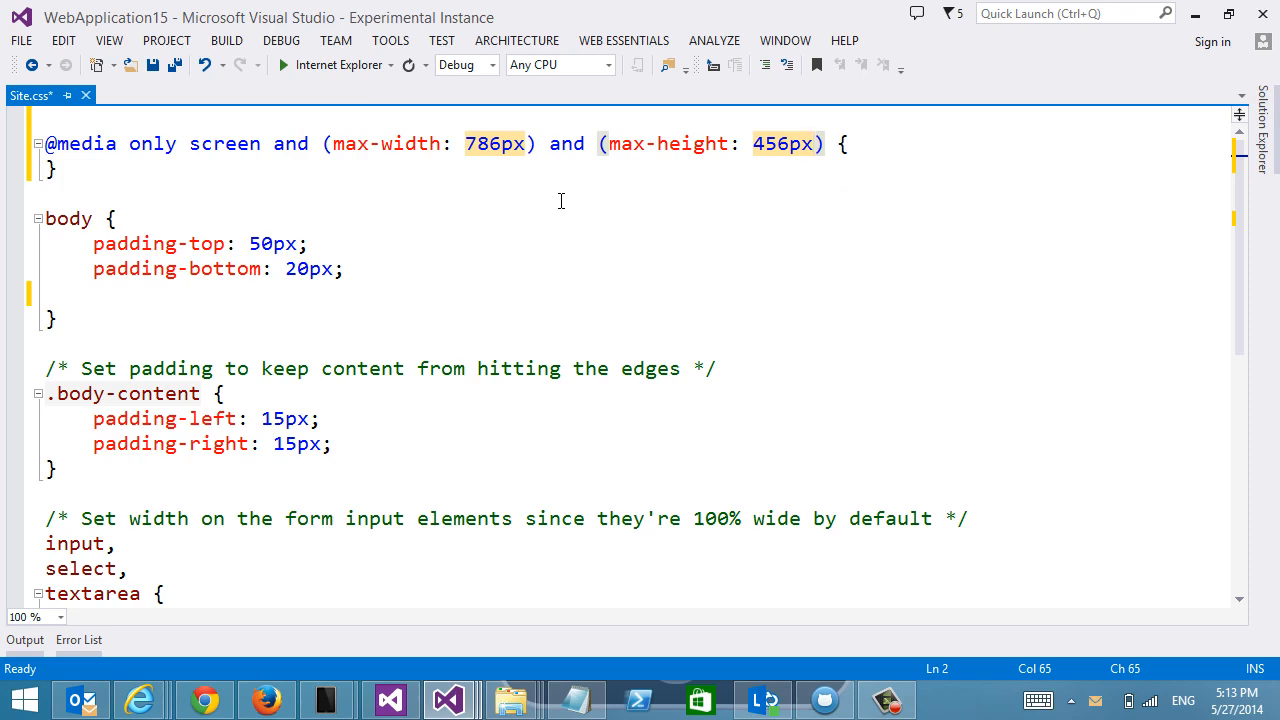
pyautogui.click(284, 65)
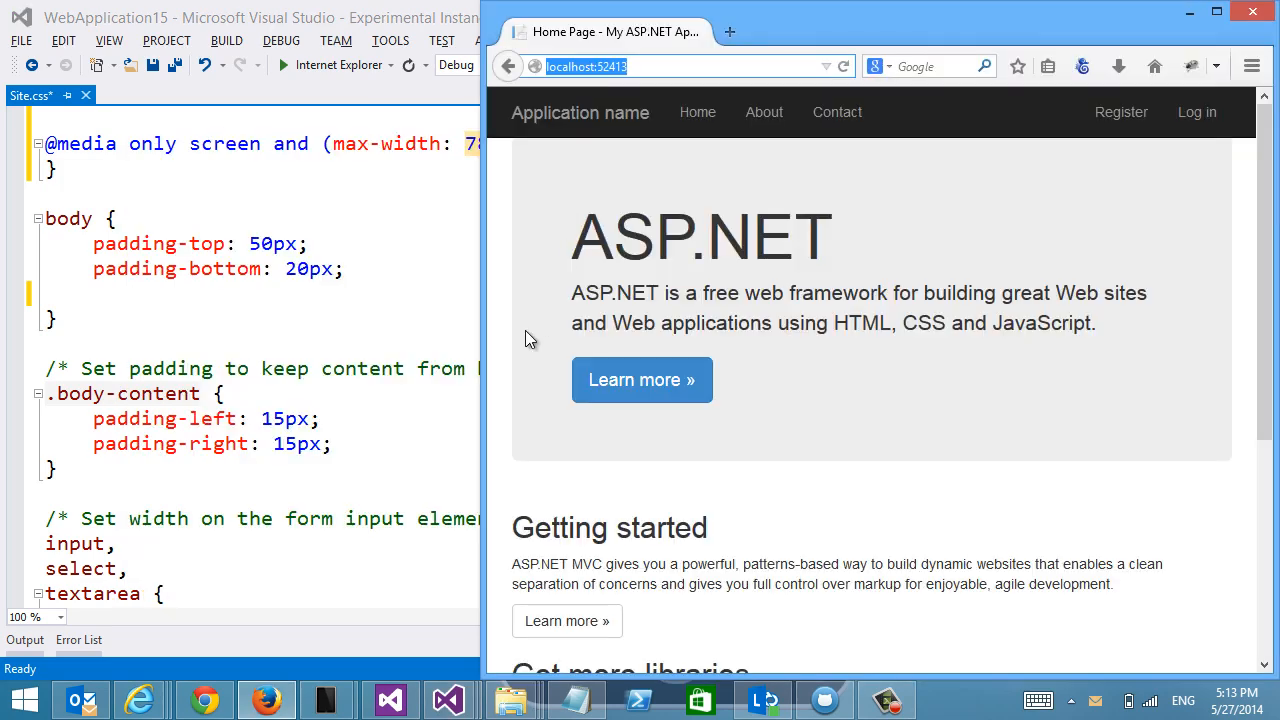
pyautogui.moveTo(485, 300)
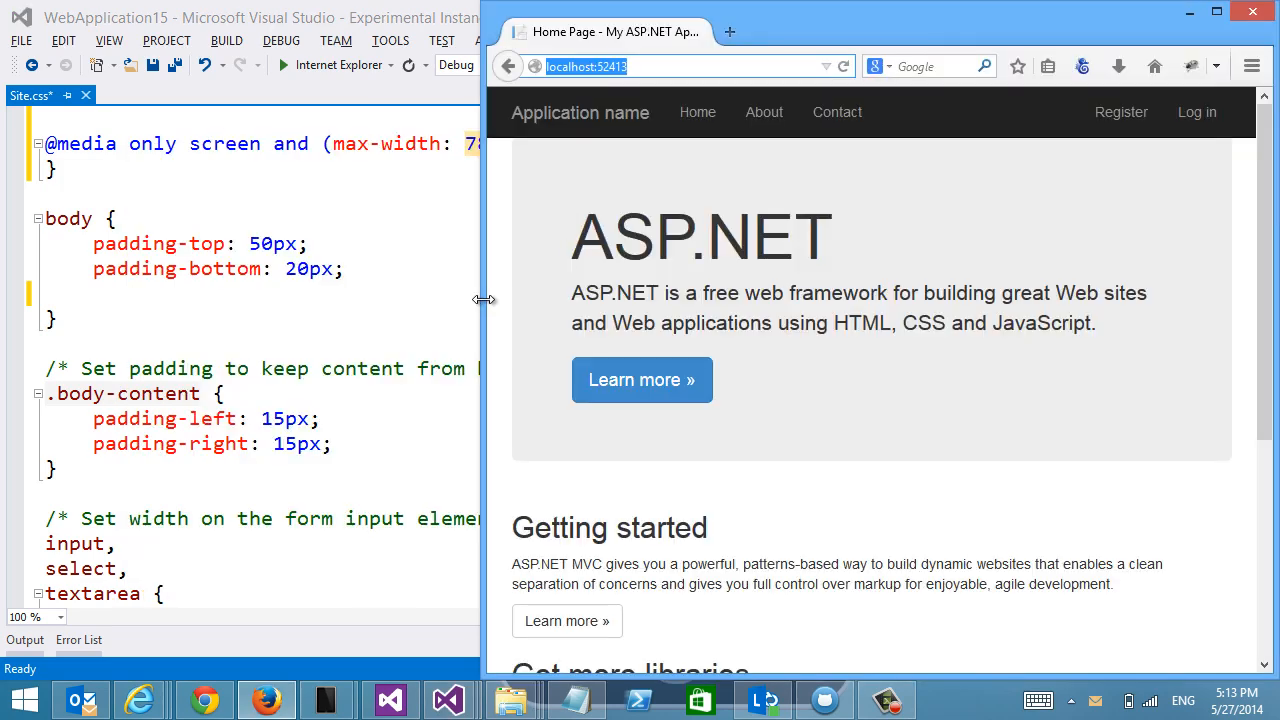
# Narrow the Firefox window showing the site to 452px wide
pyautogui.moveTo(483, 300); pyautogui.dragTo(820, 300)
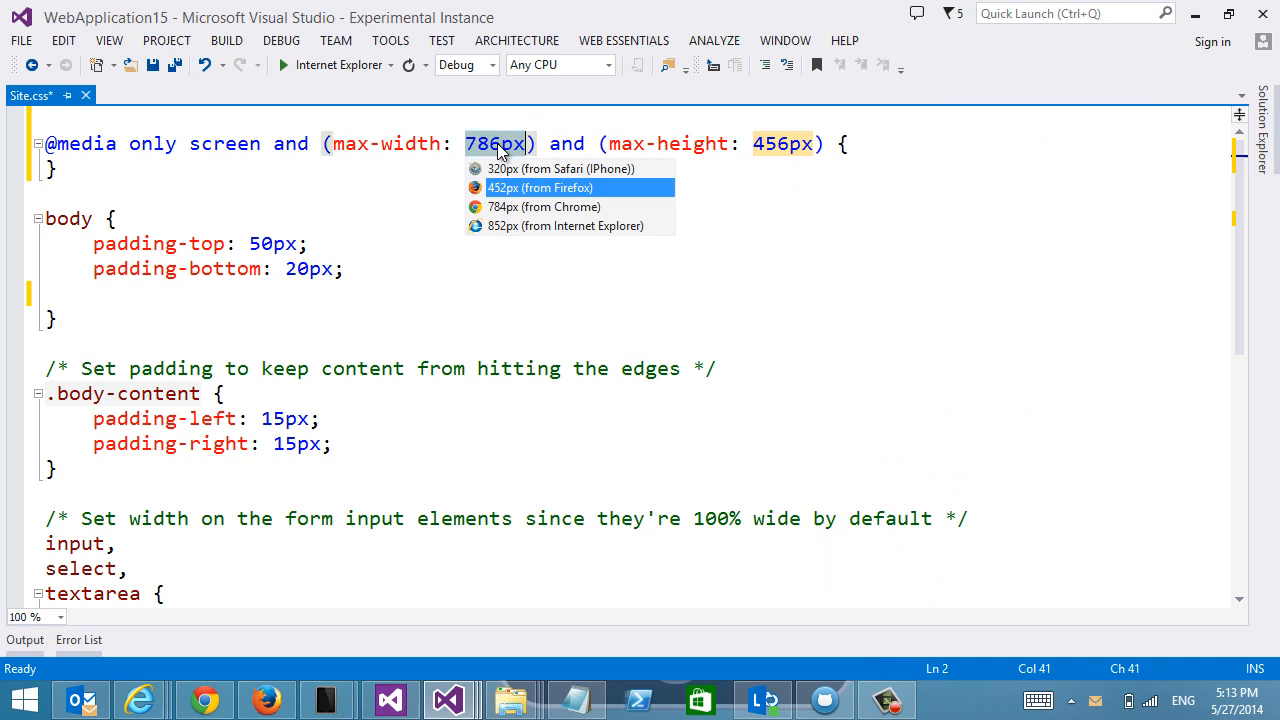
# Change the query's max-width to 452px and add .body-content with max-width 452px
pyautogui.click(540, 188)
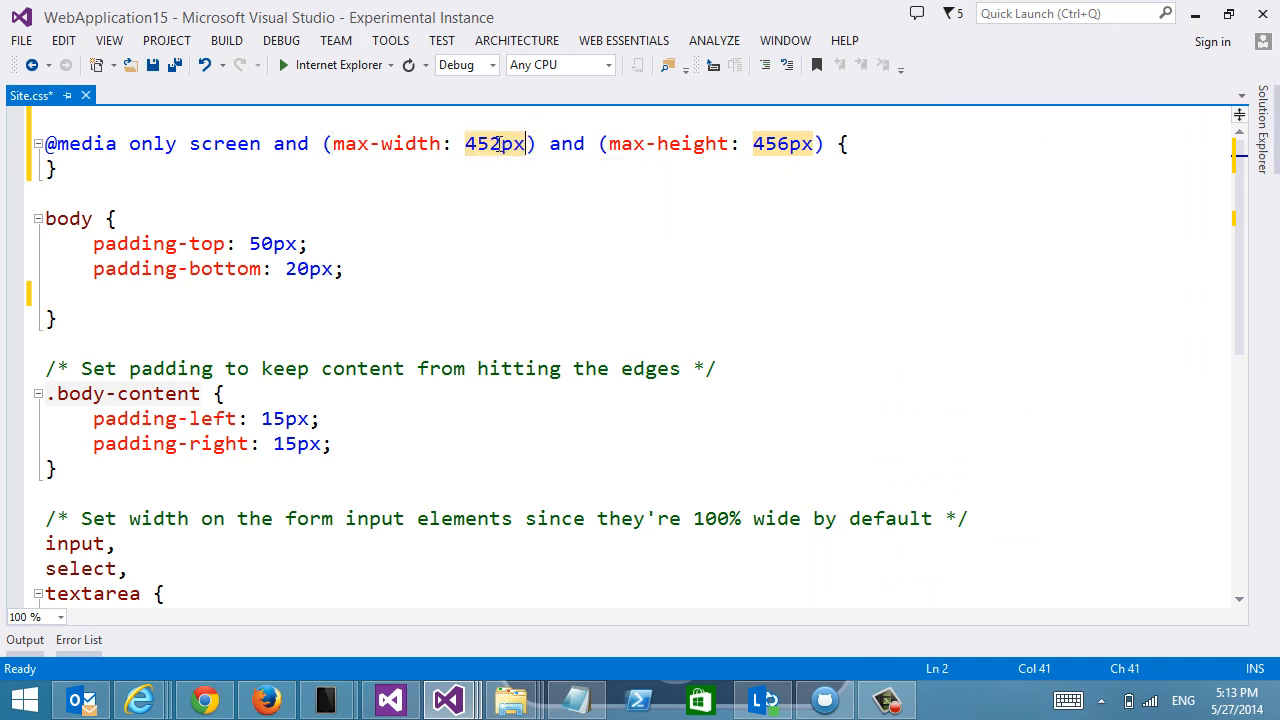
pyautogui.moveTo(490, 143)
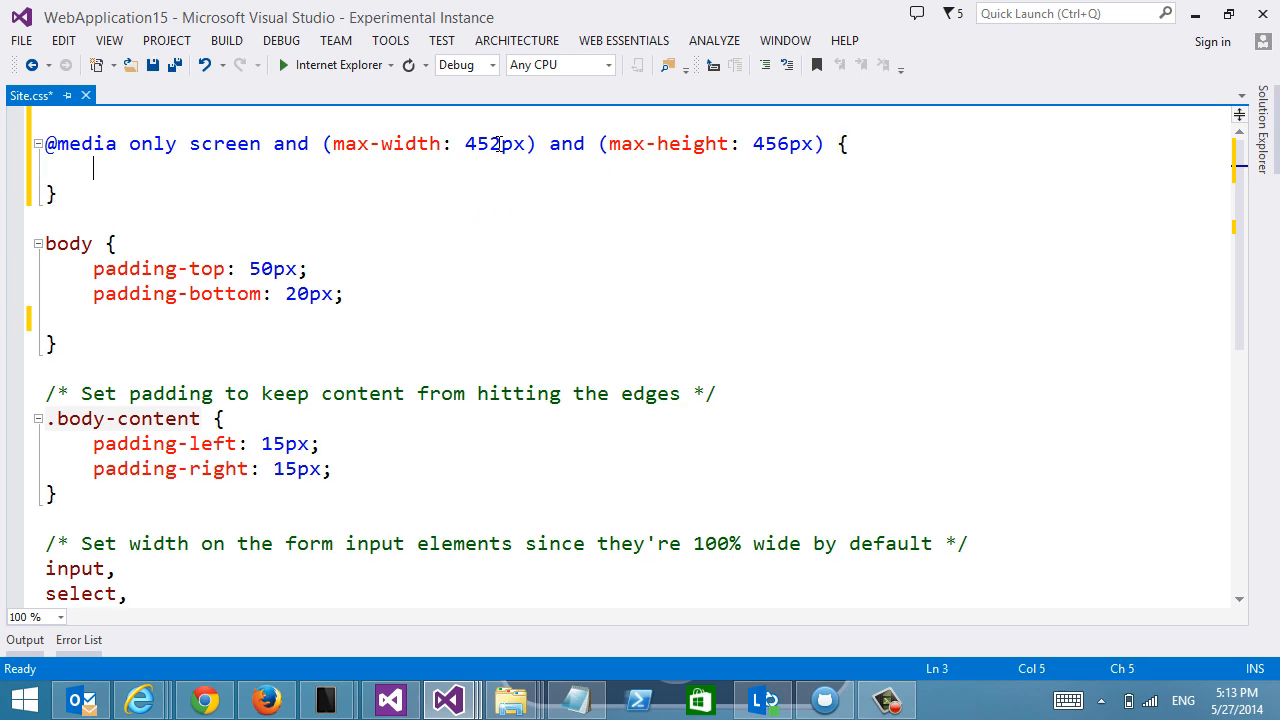
pyautogui.write('.body-content')
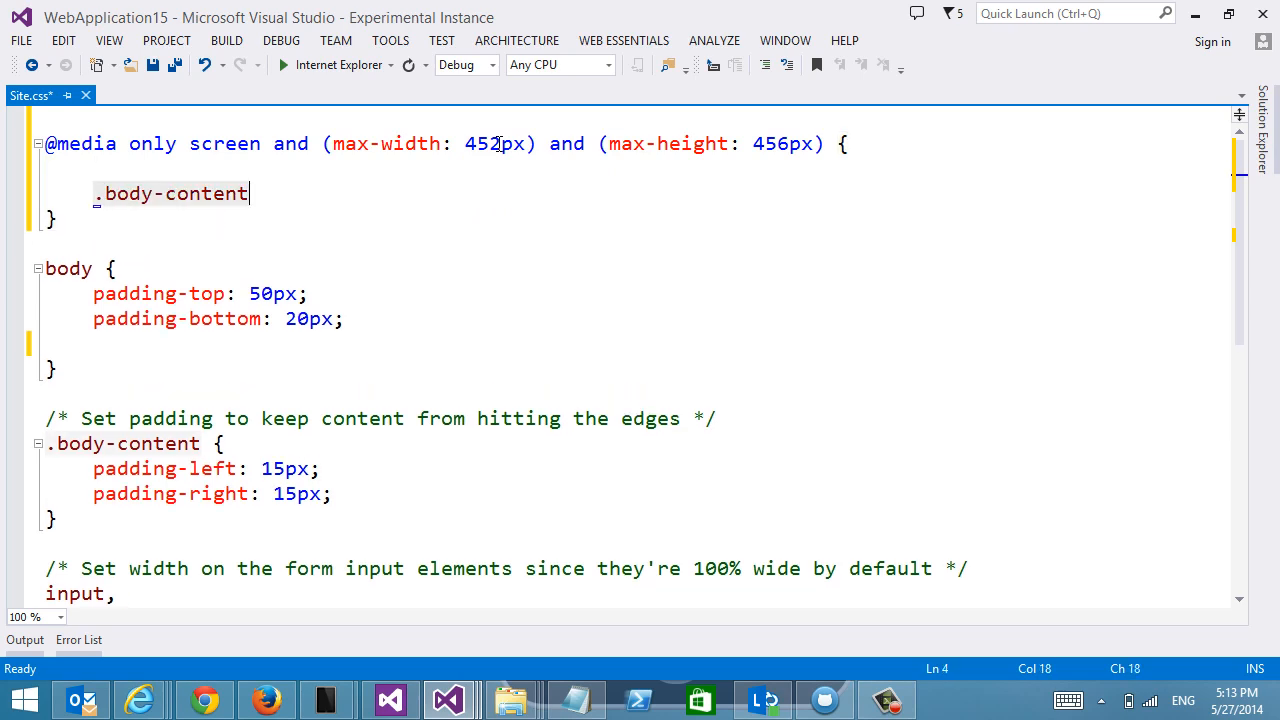
pyautogui.write('maxwig')
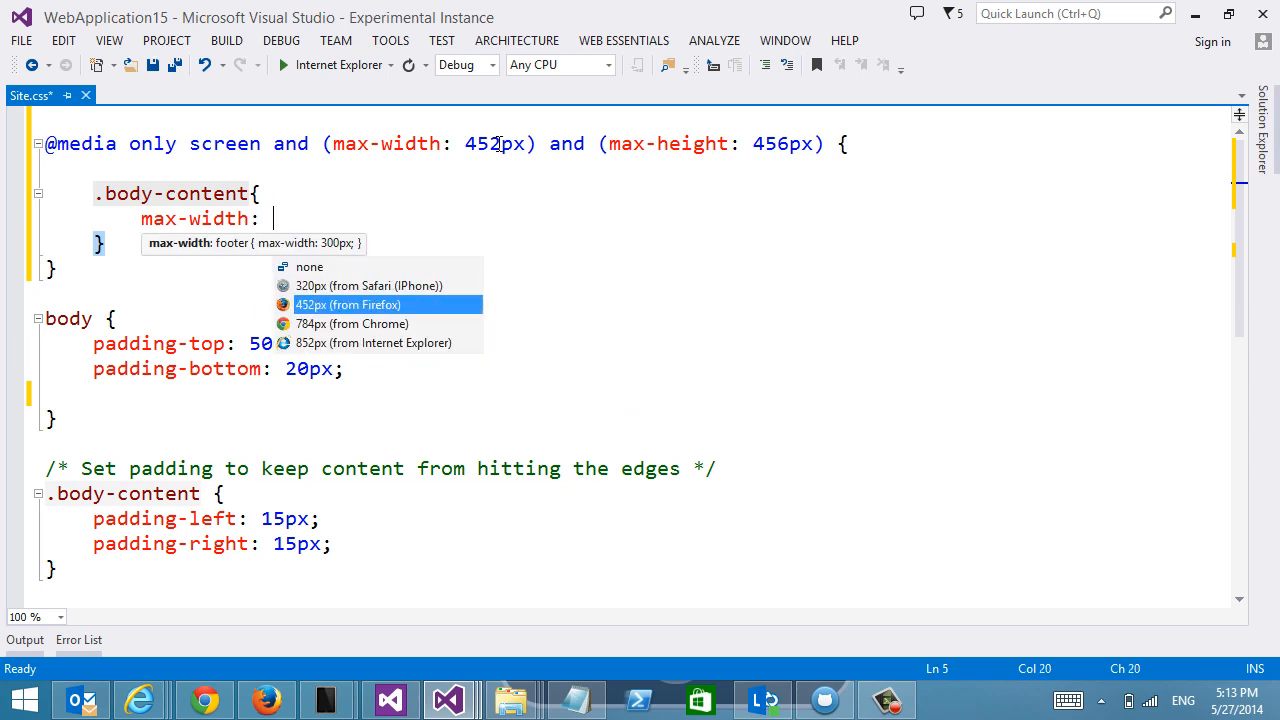
pyautogui.click(347, 304)
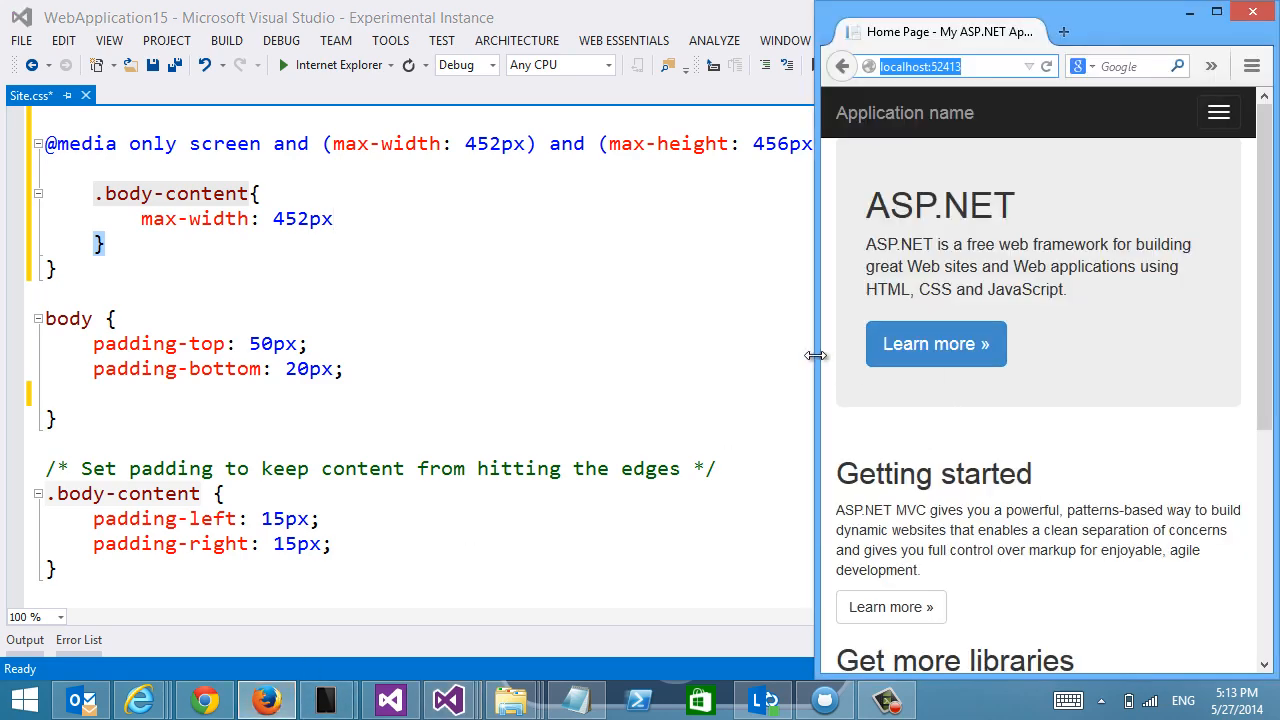
# Resize the Firefox window to 676px and set the query's max-width to 676px
pyautogui.moveTo(815, 356); pyautogui.dragTo(455, 338)
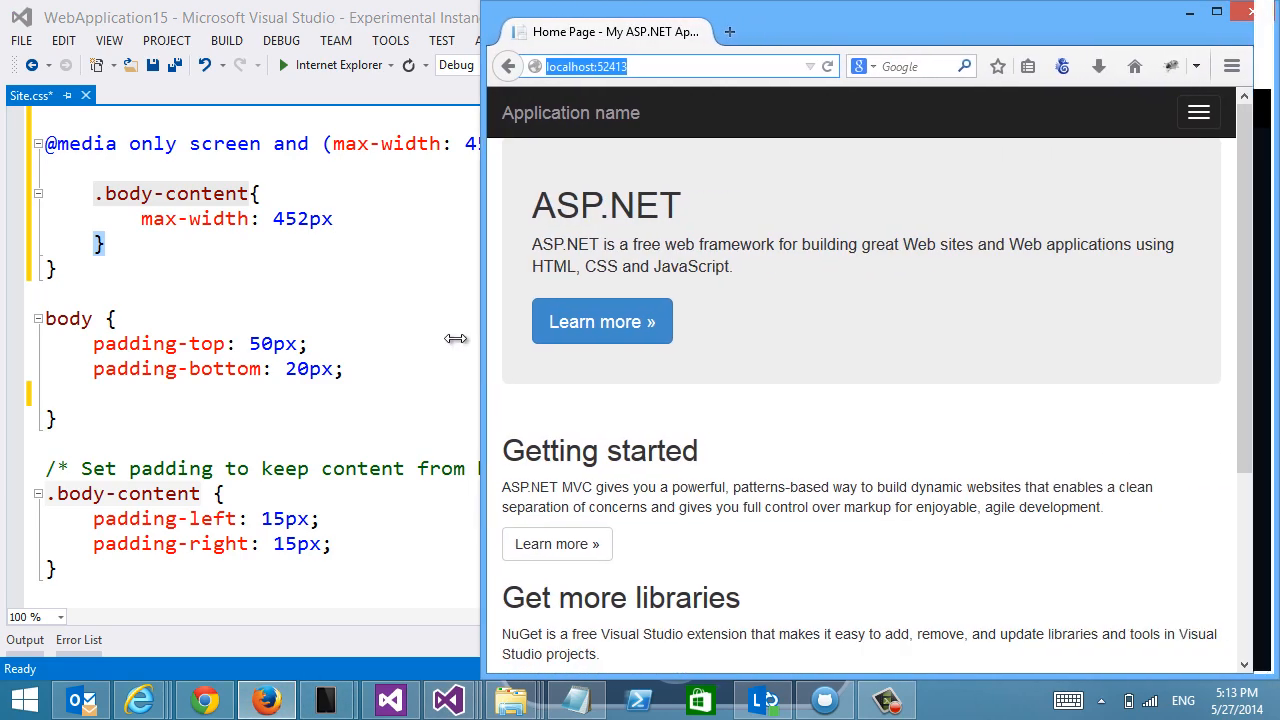
pyautogui.moveTo(456, 338); pyautogui.dragTo(575, 382)
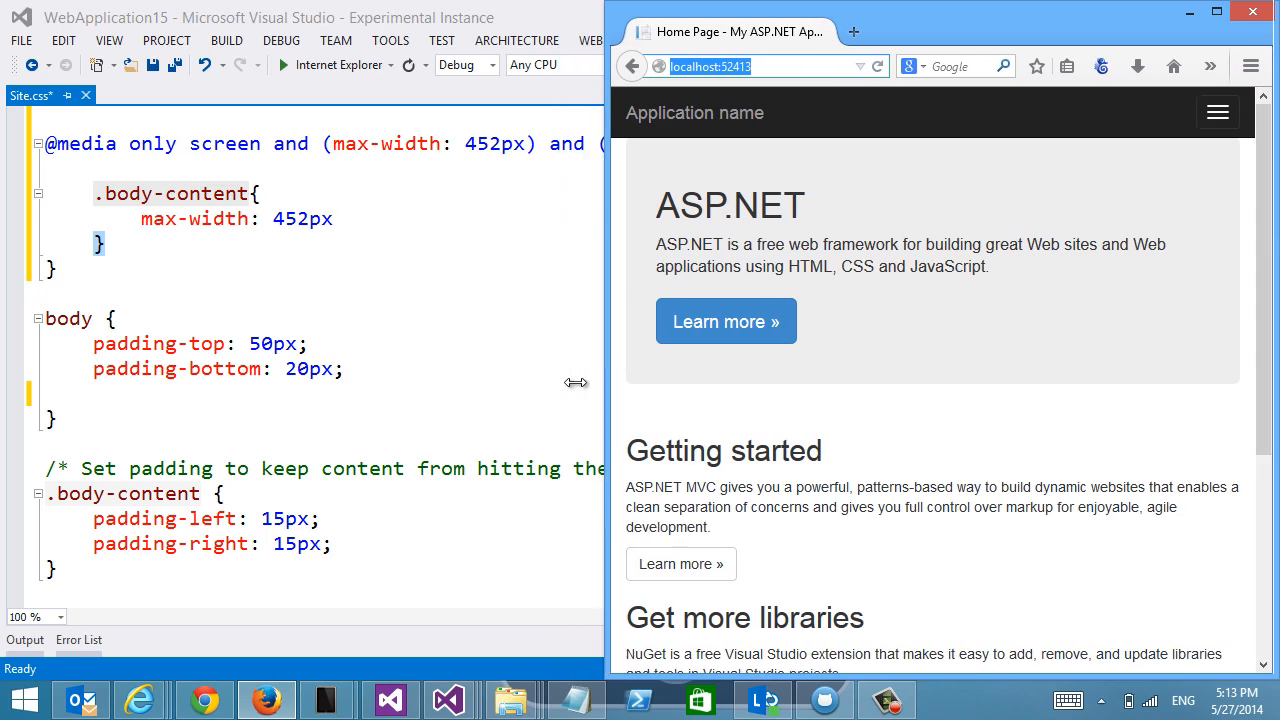
pyautogui.moveTo(575, 382); pyautogui.dragTo(553, 373)
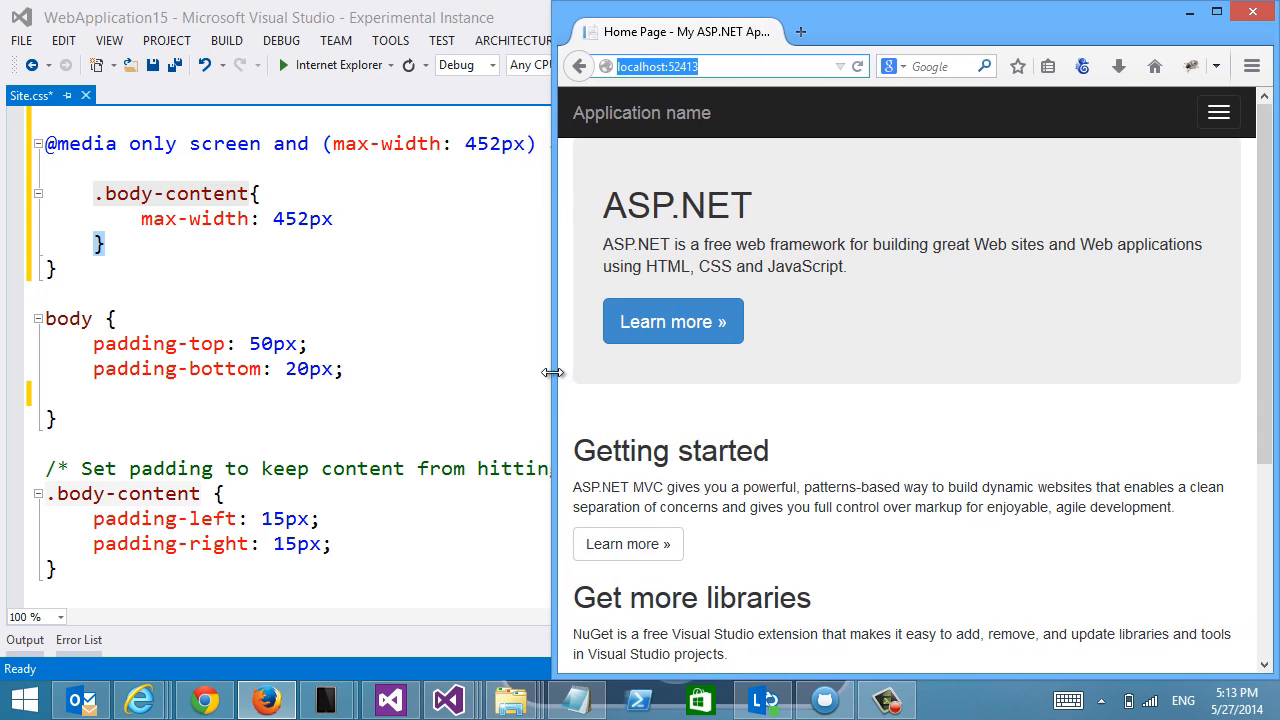
pyautogui.moveTo(553, 373); pyautogui.dragTo(580, 373)
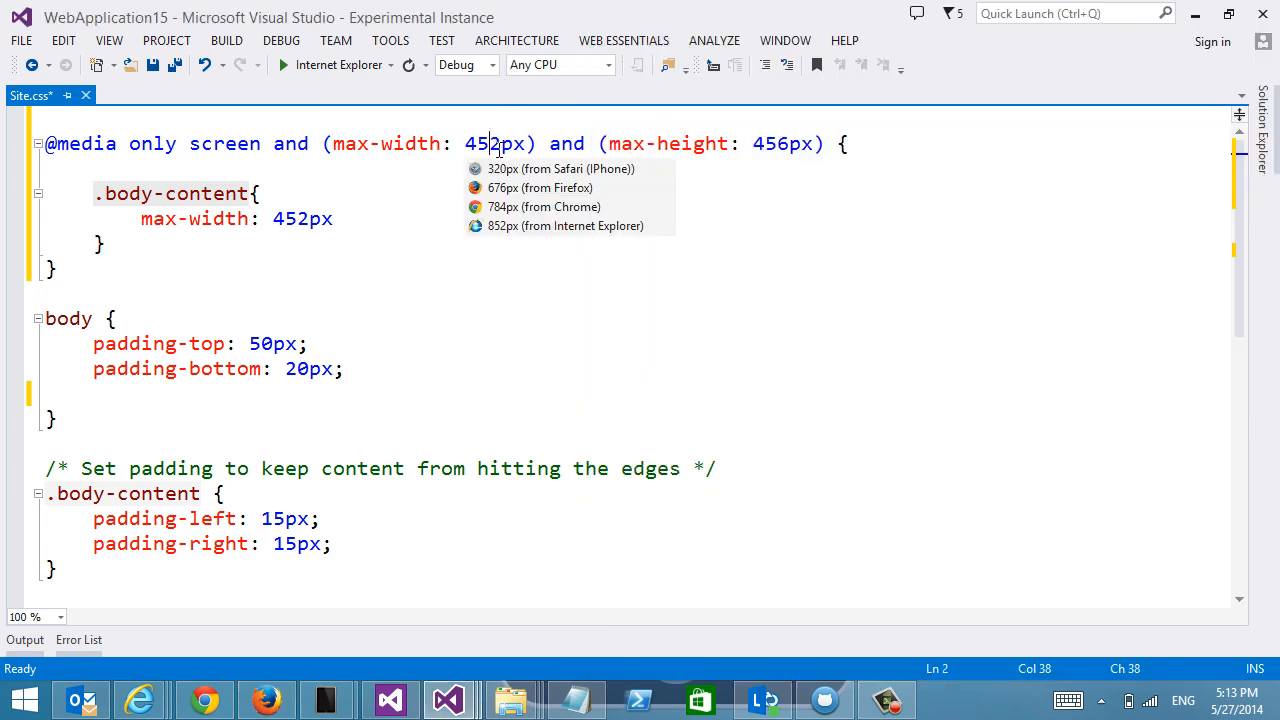
pyautogui.click(539, 188)
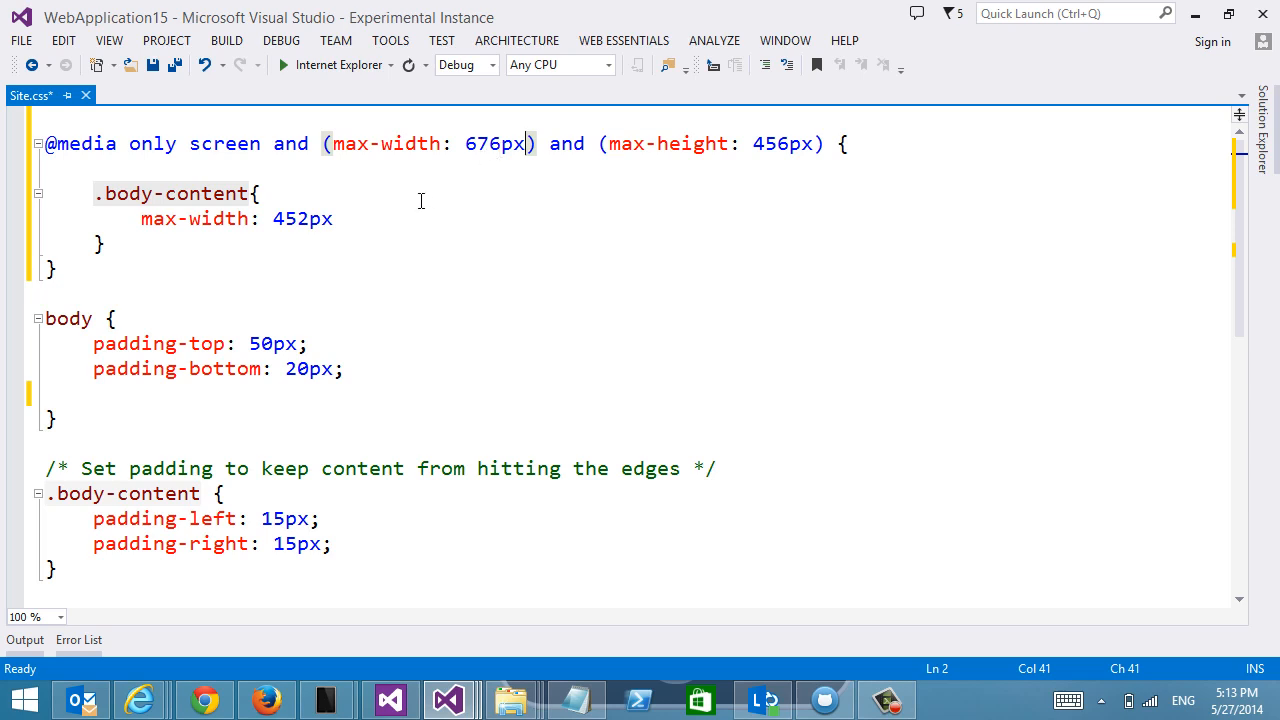